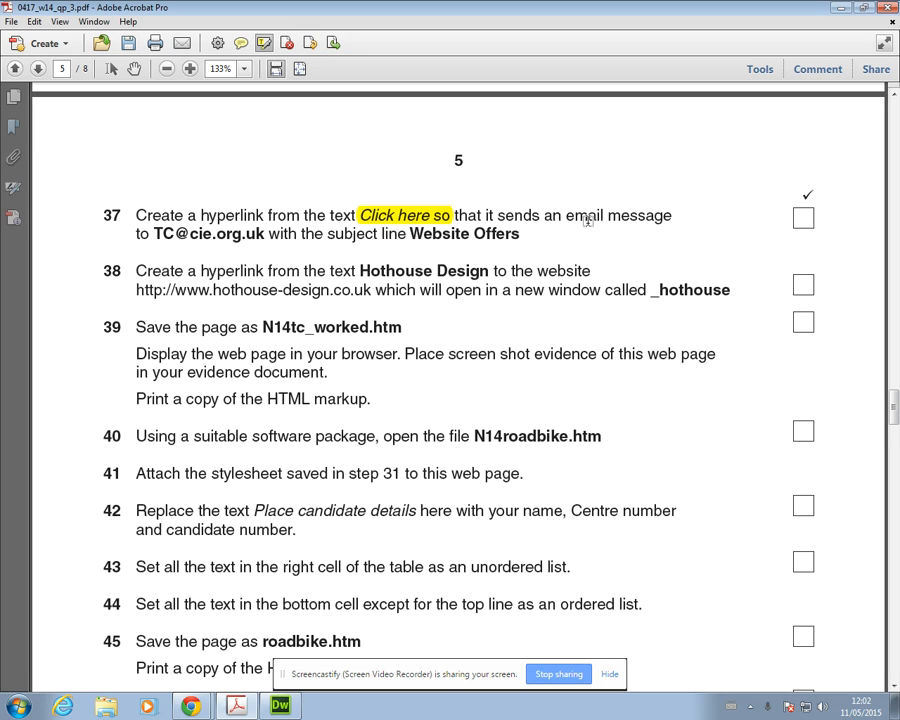
mouse_move(152, 240)
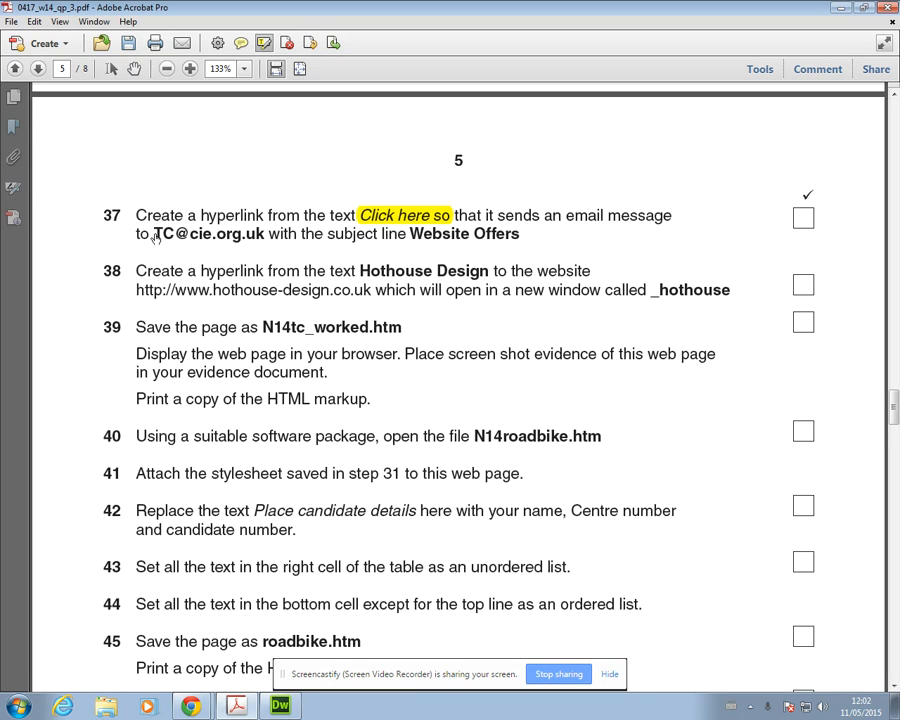
drag(152, 232, 258, 232)
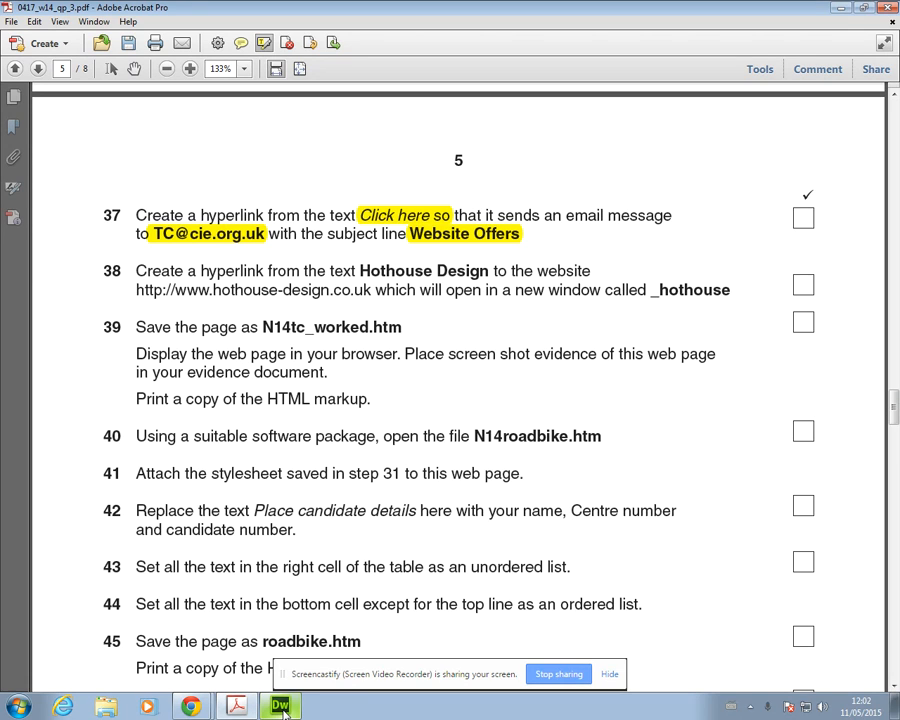
click(280, 706)
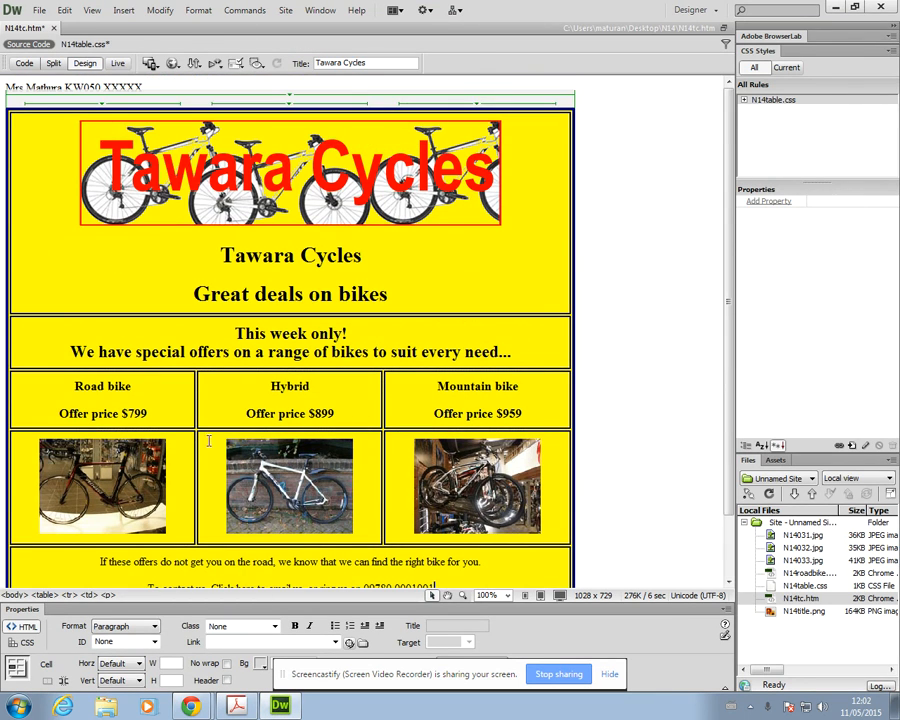
- Select the Click here text and begin its link as mailto, then recheck task 37
scroll(down, 3)
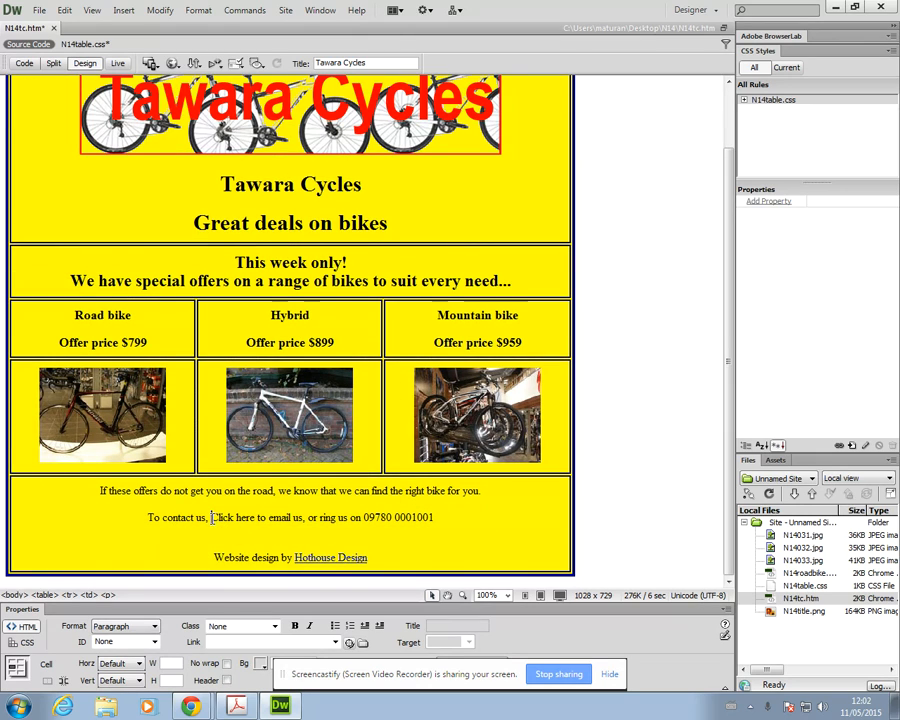
double_click(232, 516)
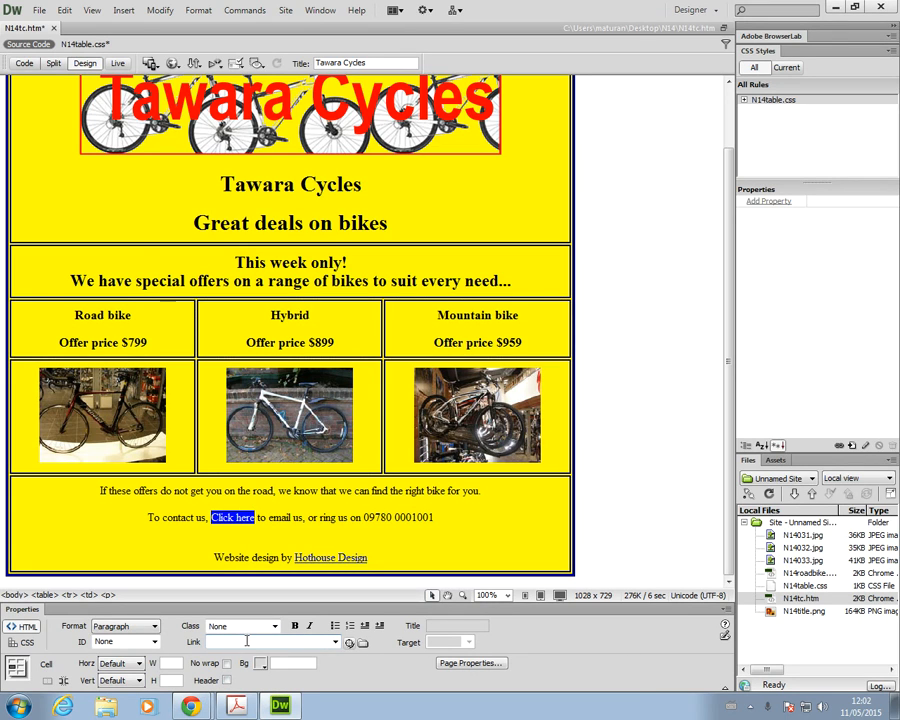
text(m)
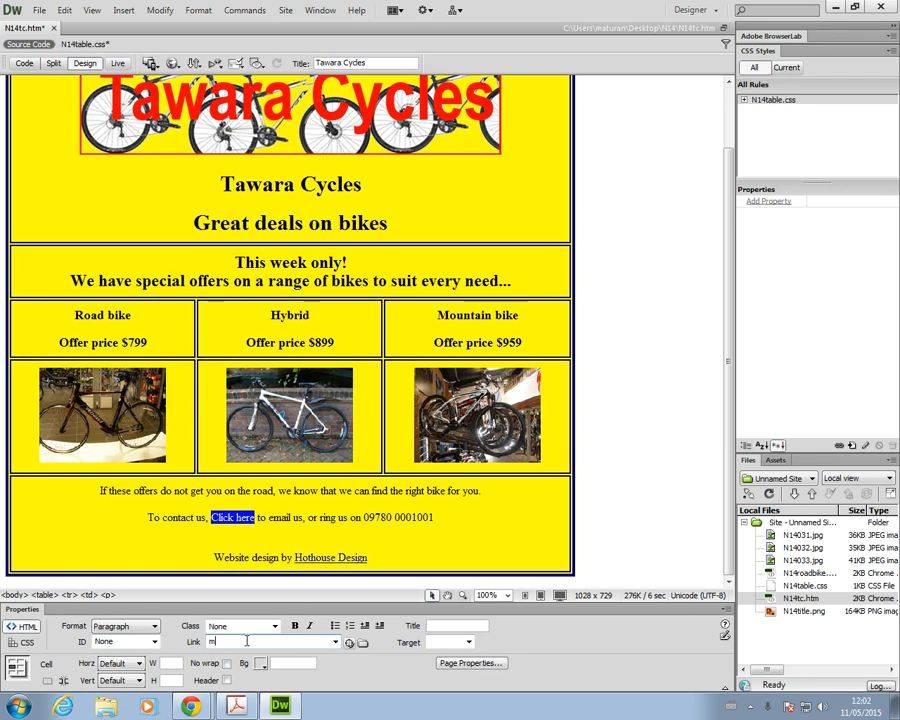
text(ailto:)
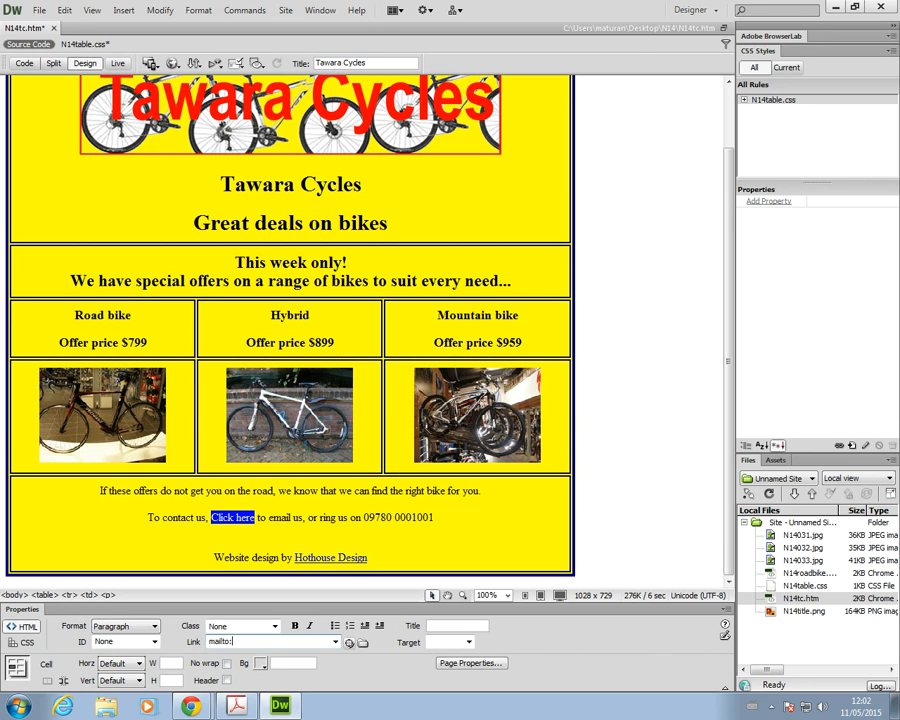
click(236, 708)
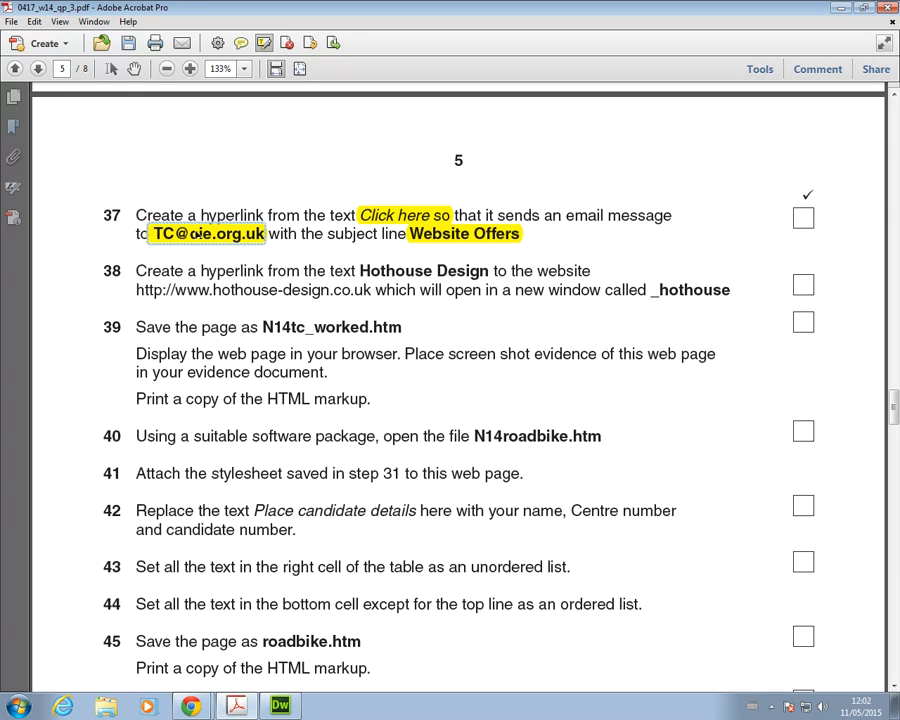
- Extend the Click here link to mailto:TC, checking the address on the task sheet
click(280, 708)
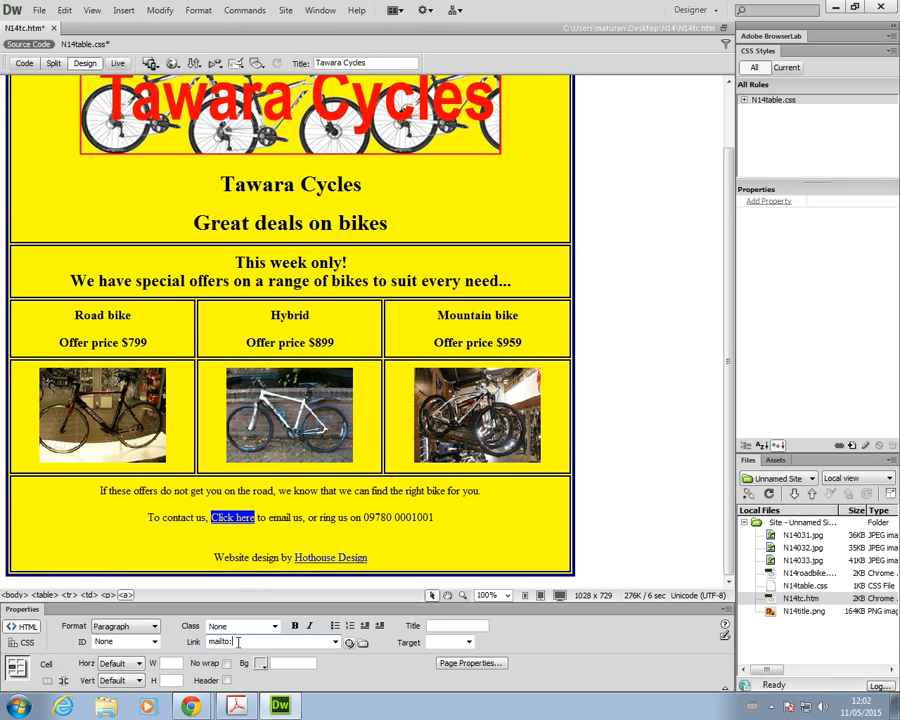
text(TC)
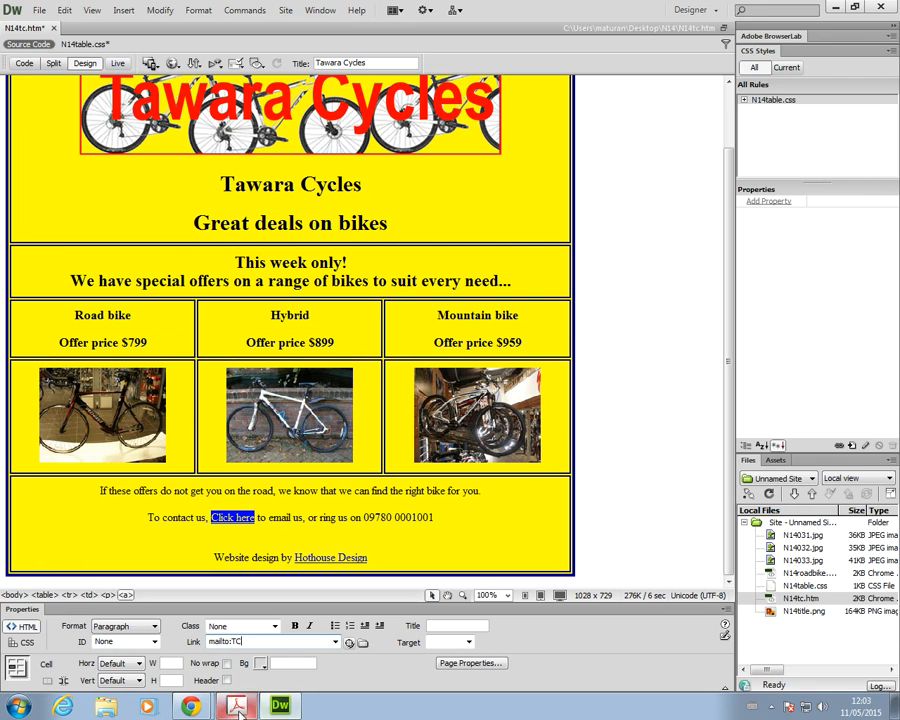
click(236, 708)
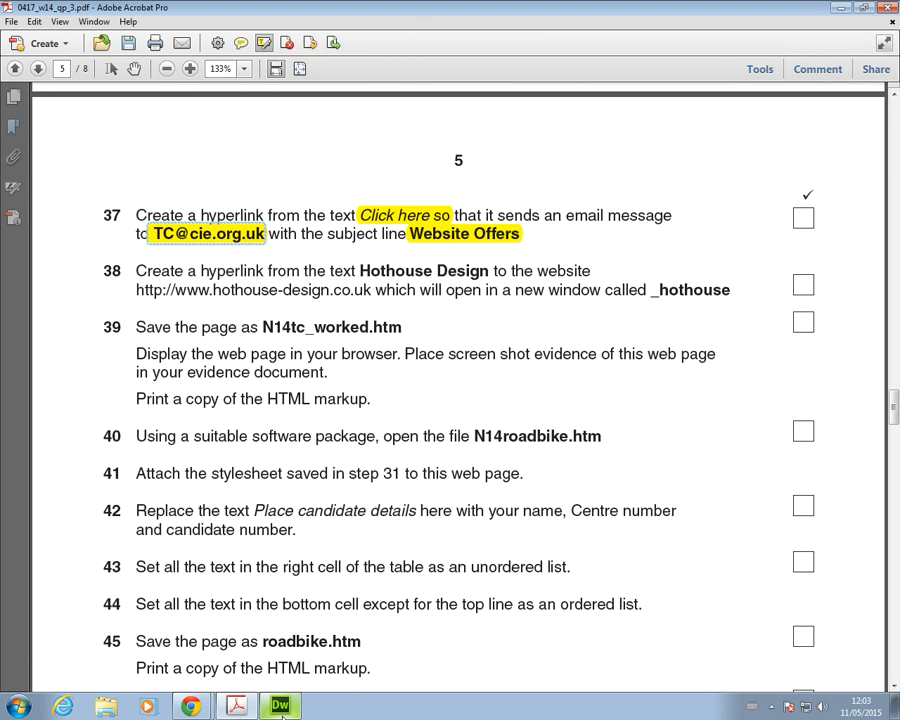
click(280, 708)
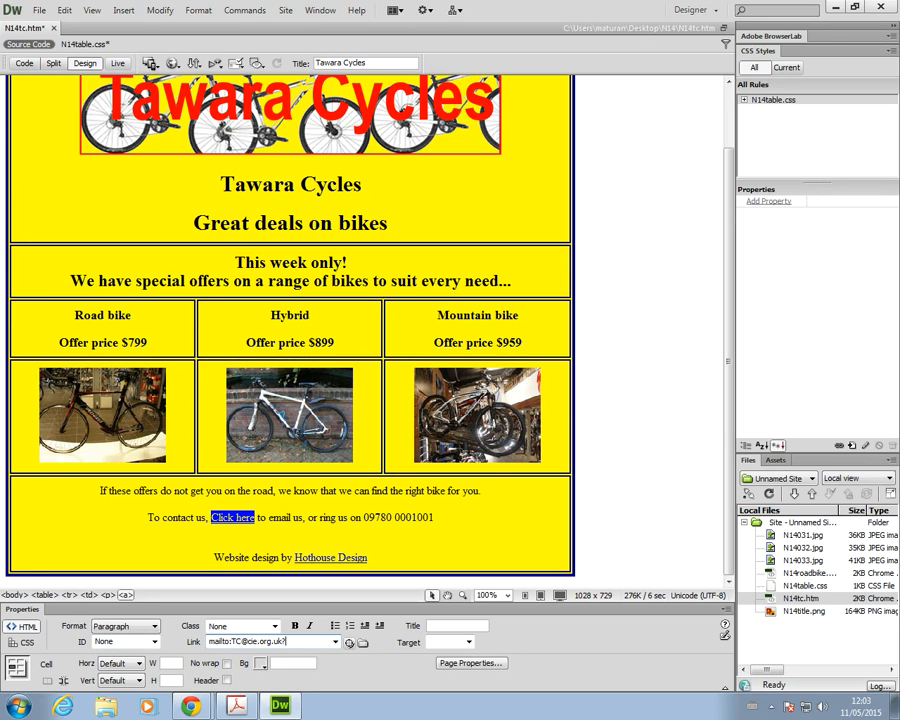
text(subject=T)
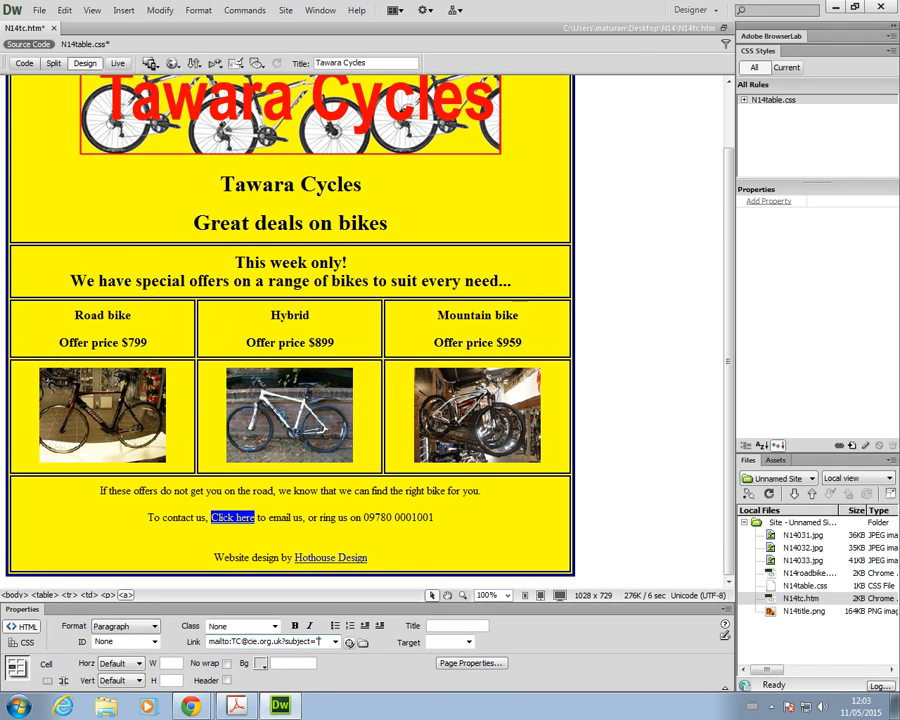
click(236, 708)
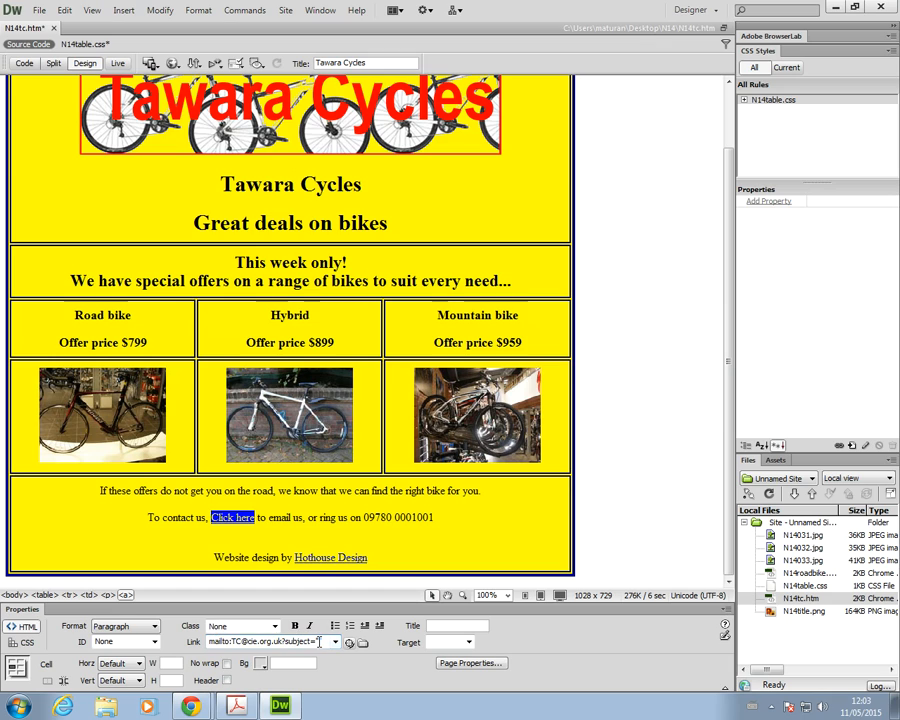
mouse_move(364, 676)
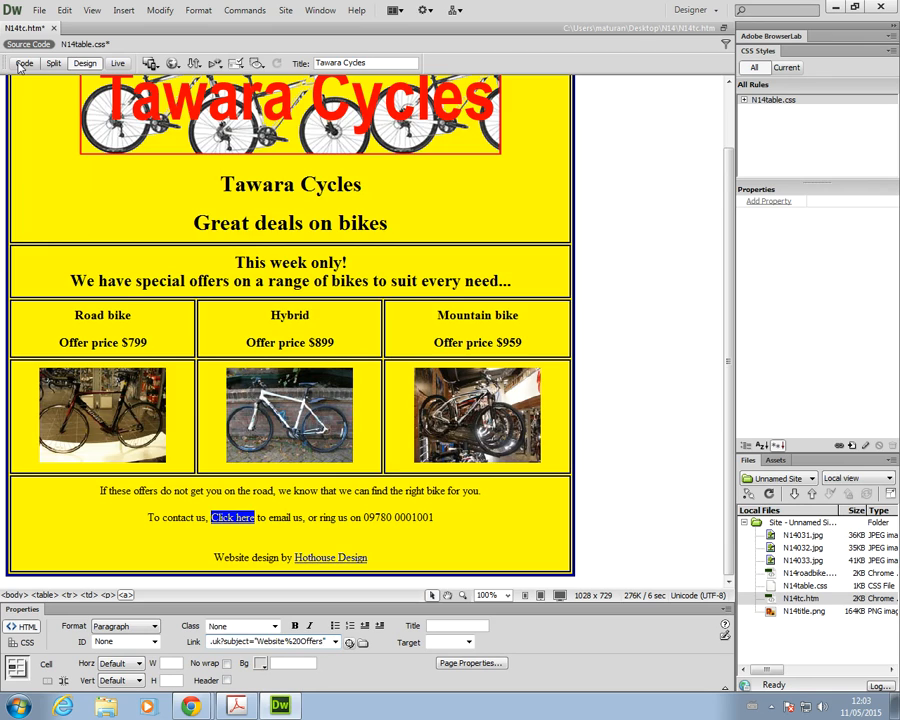
click(24, 62)
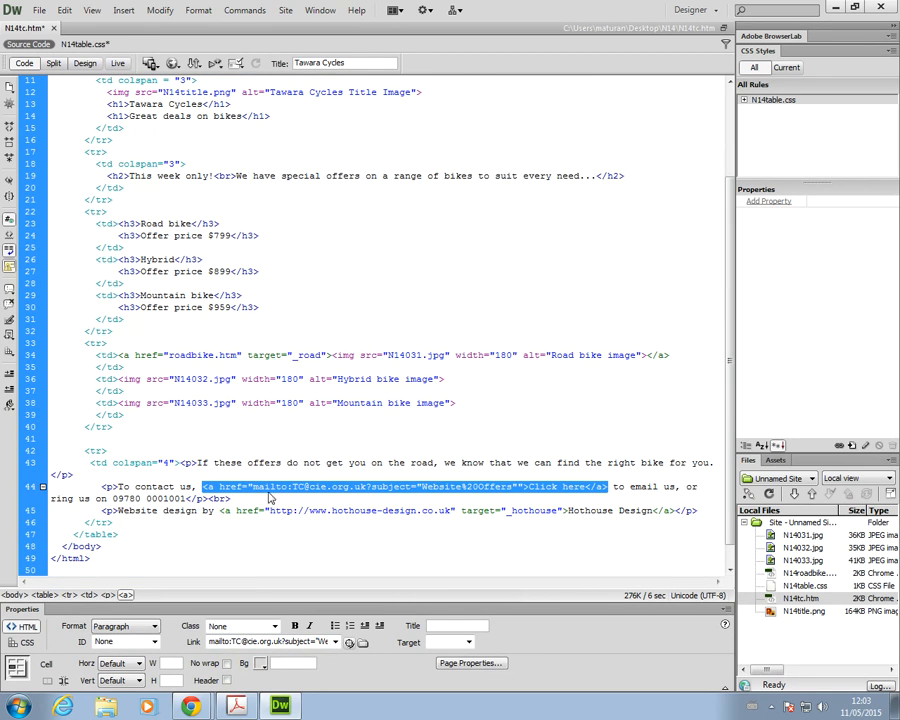
mouse_move(272, 500)
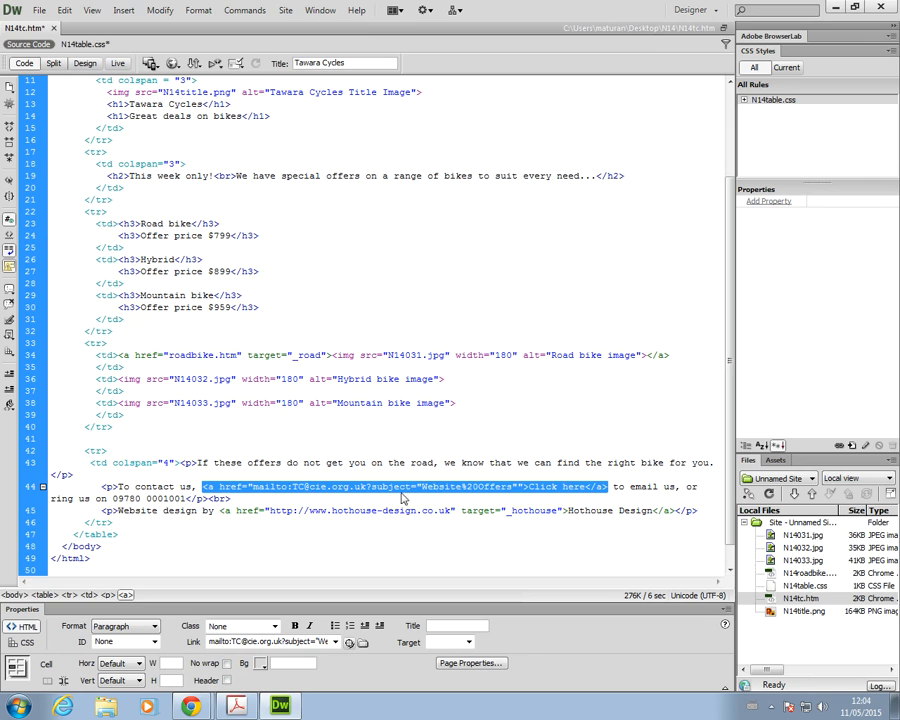
mouse_move(508, 500)
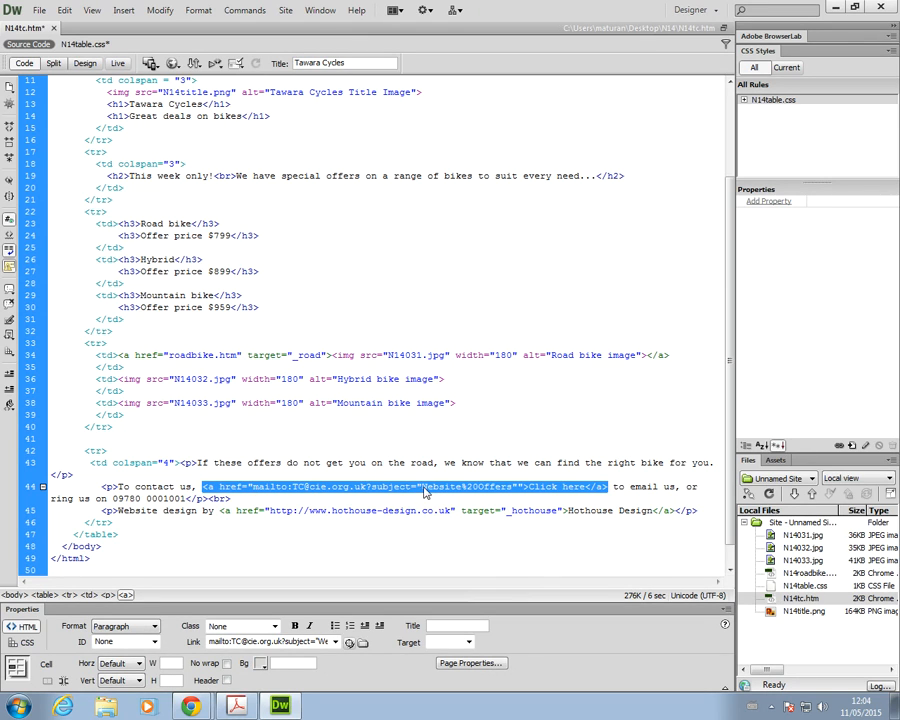
click(424, 492)
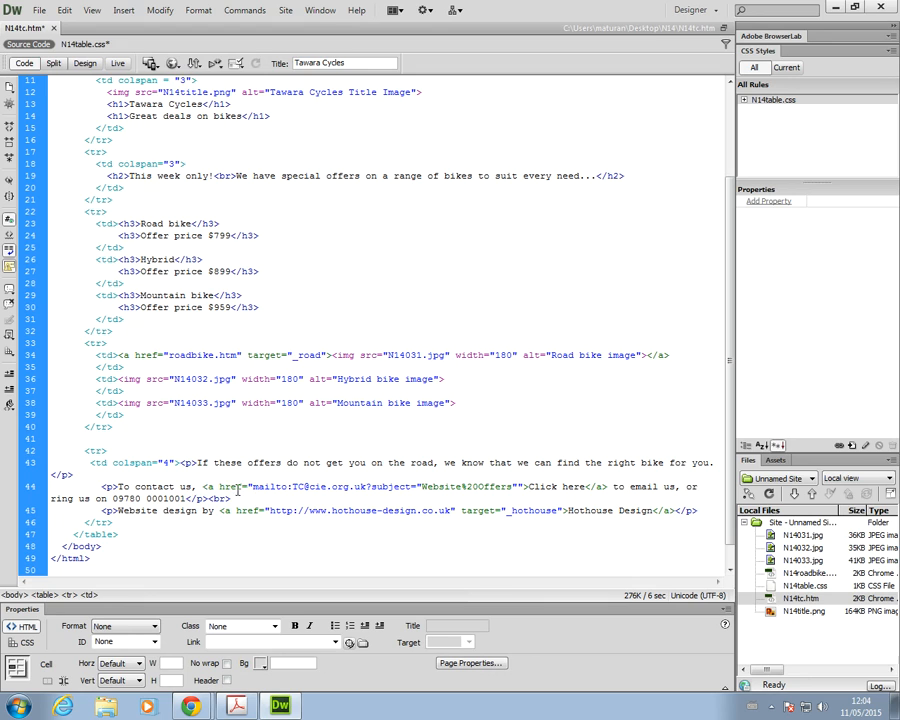